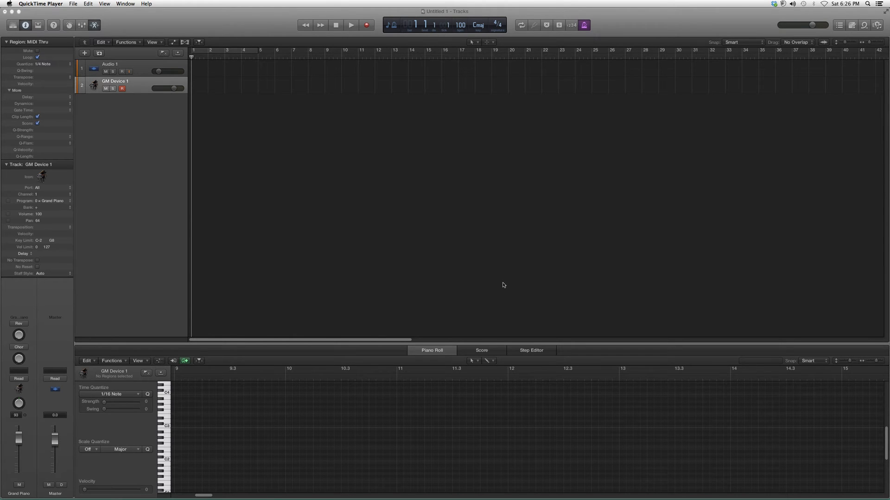
pyautogui.moveTo(467, 316)
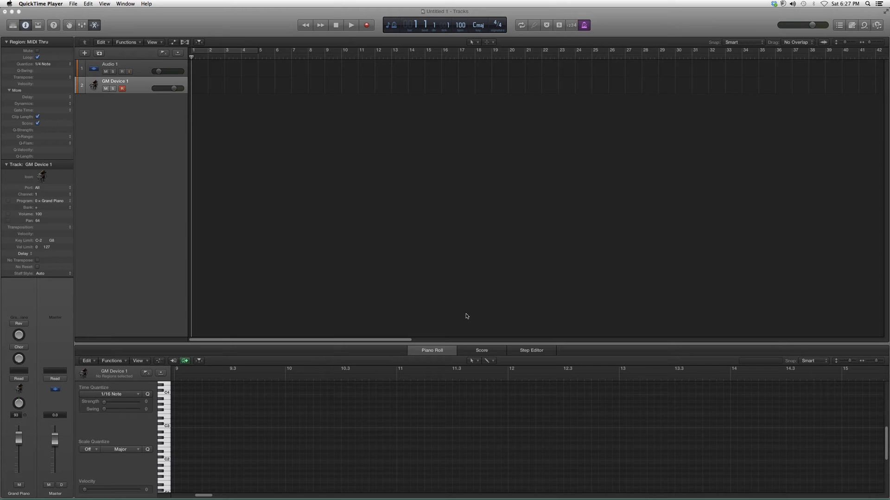
pyautogui.moveTo(272, 253)
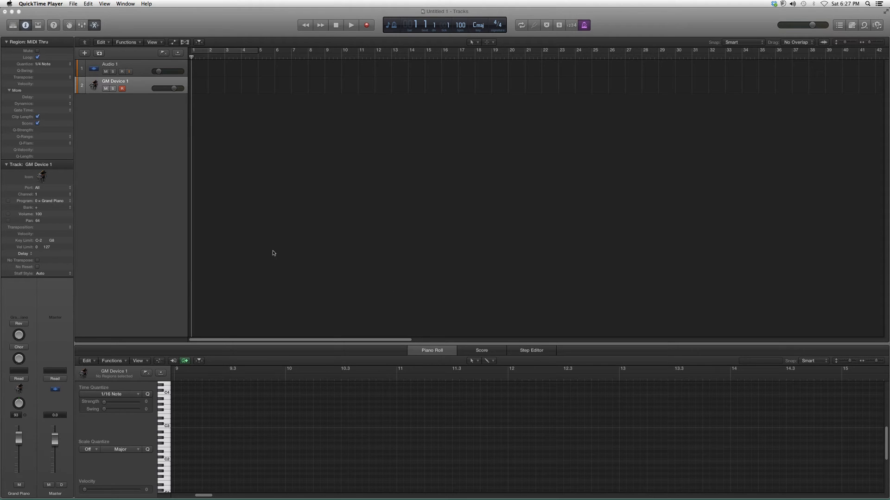
# Add a new Drummer track and give it the Play the Game drummer preset.
pyautogui.click(73, 4)
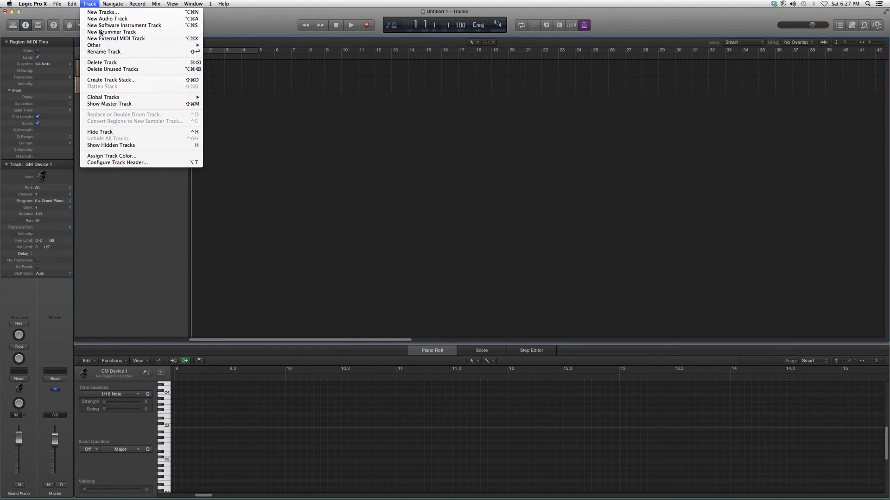
pyautogui.click(113, 32)
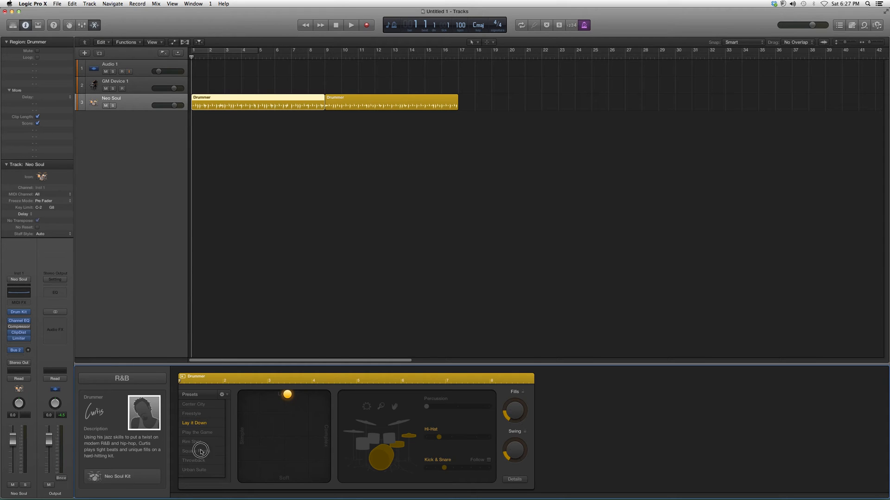
pyautogui.click(197, 432)
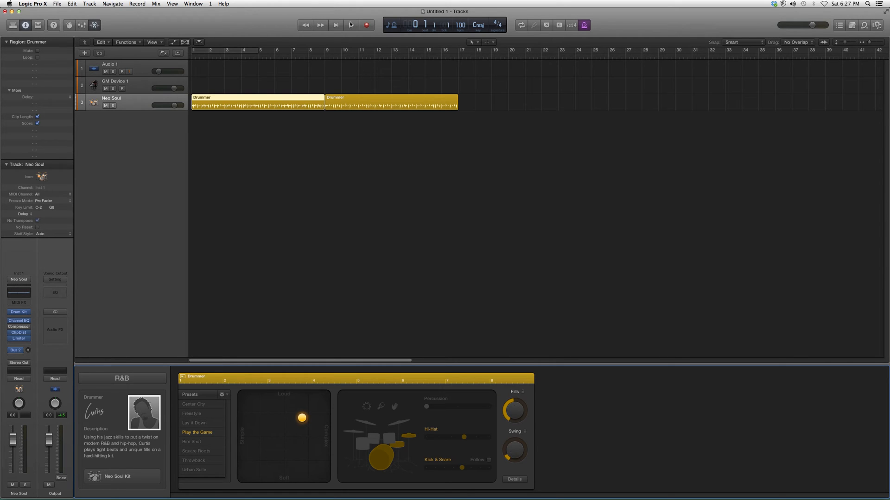
pyautogui.click(350, 24)
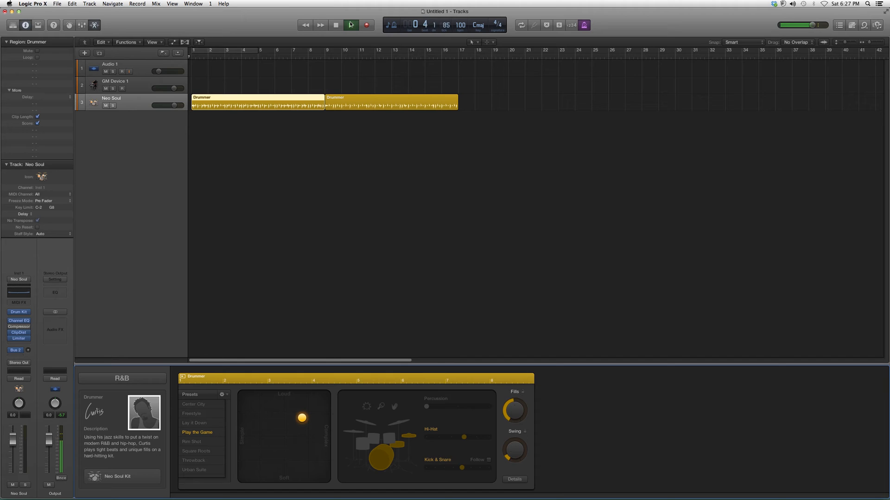
pyautogui.click(350, 24)
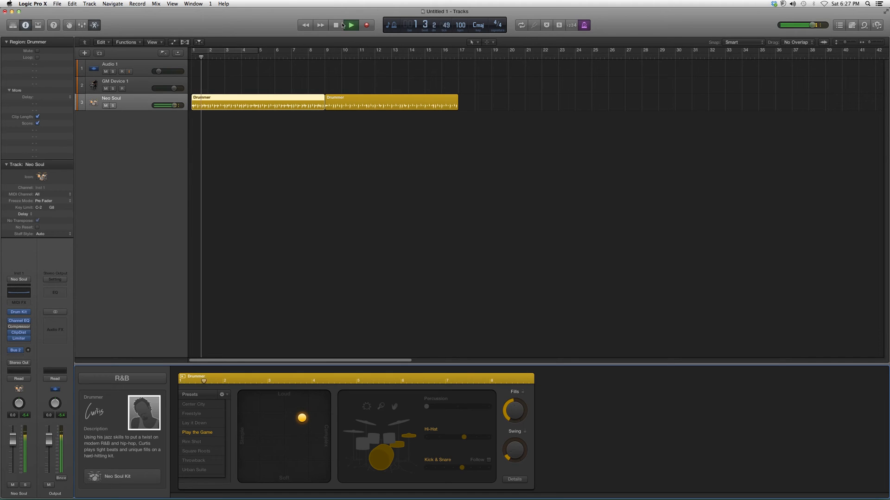
pyautogui.click(350, 24)
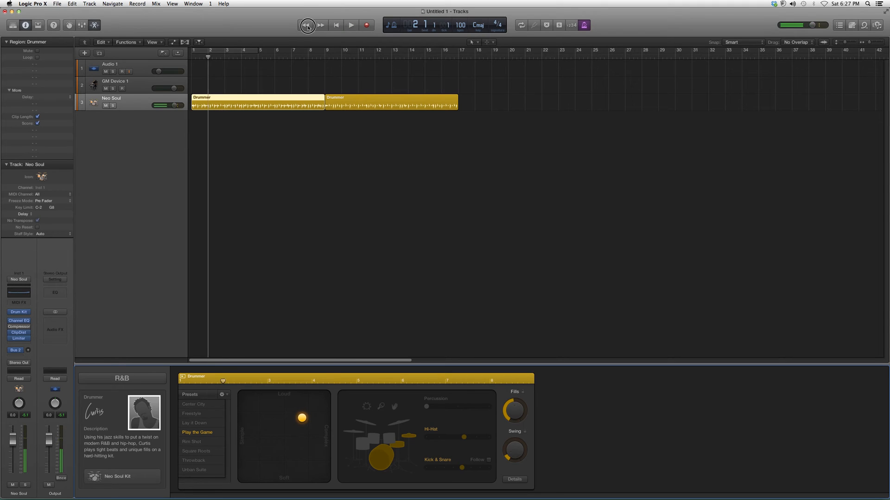
pyautogui.click(308, 25)
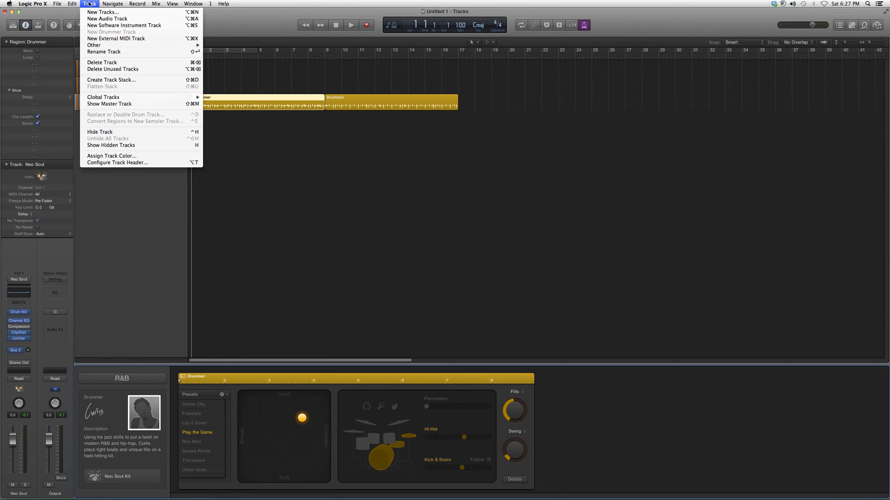
pyautogui.moveTo(123, 25)
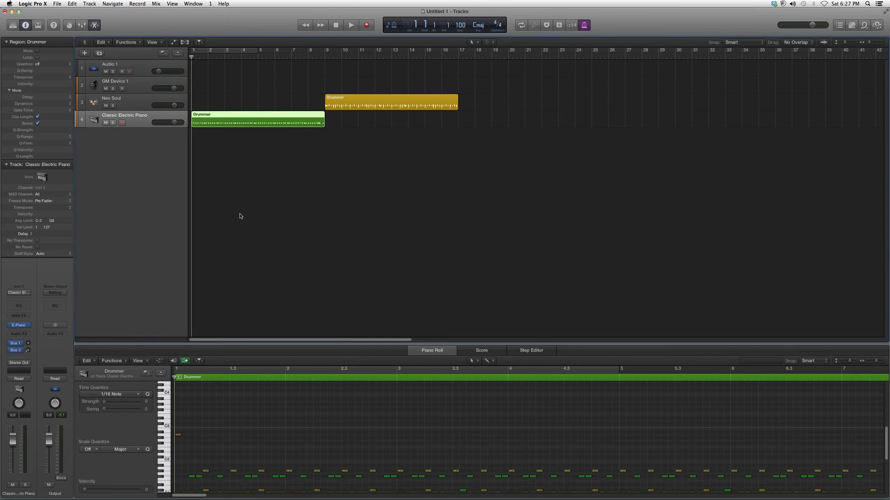
# Scroll the Tracks area to bring the Classic Electric Piano track and Piano Roll into view.
pyautogui.scroll(-3)
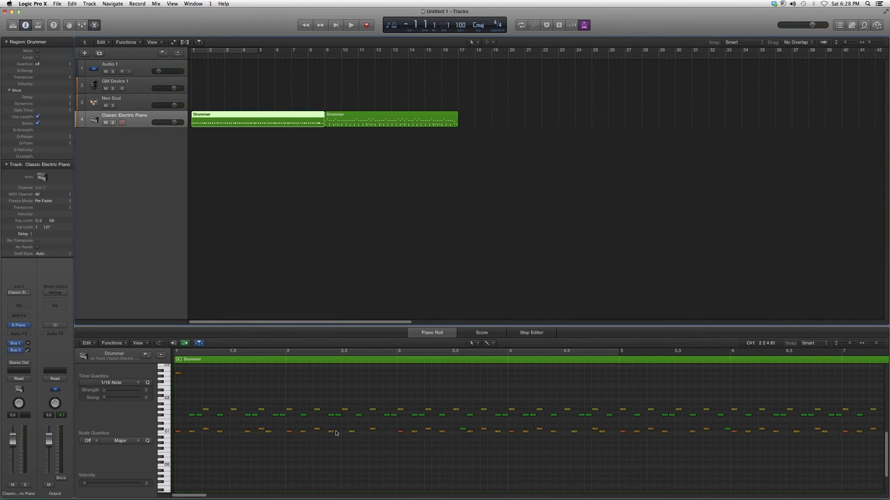
# Delete the selected note cluster around bar 2, then select a single note near the region start.
pyautogui.click(283, 424)
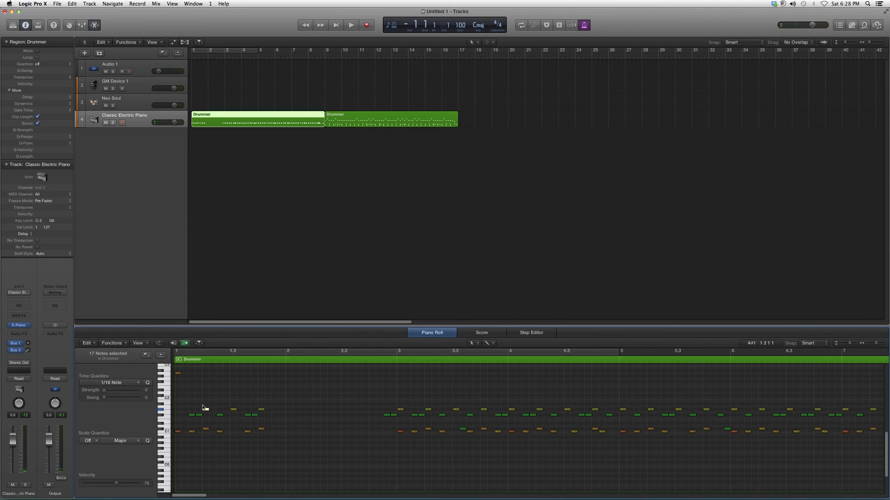
pyautogui.click(209, 408)
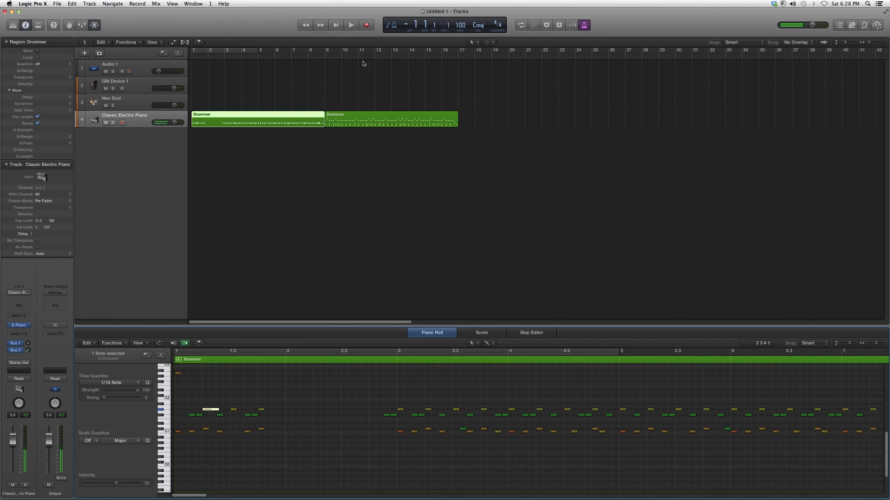
pyautogui.moveTo(264, 280)
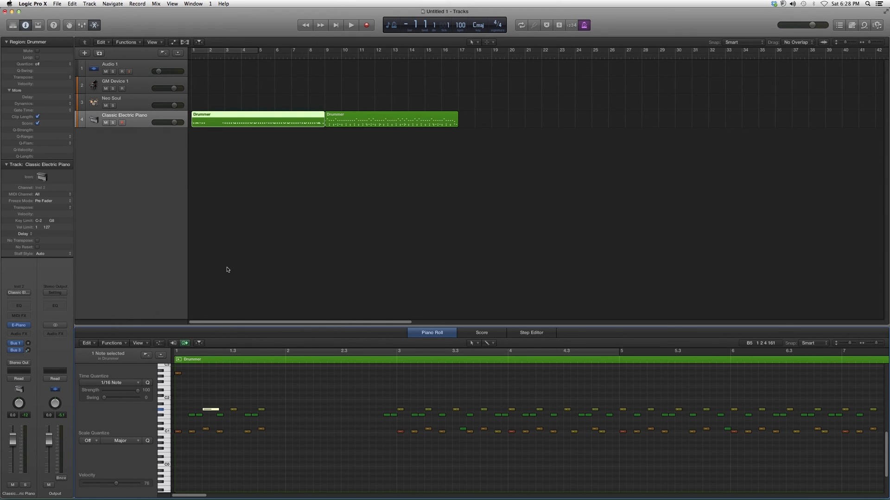
pyautogui.moveTo(483, 248)
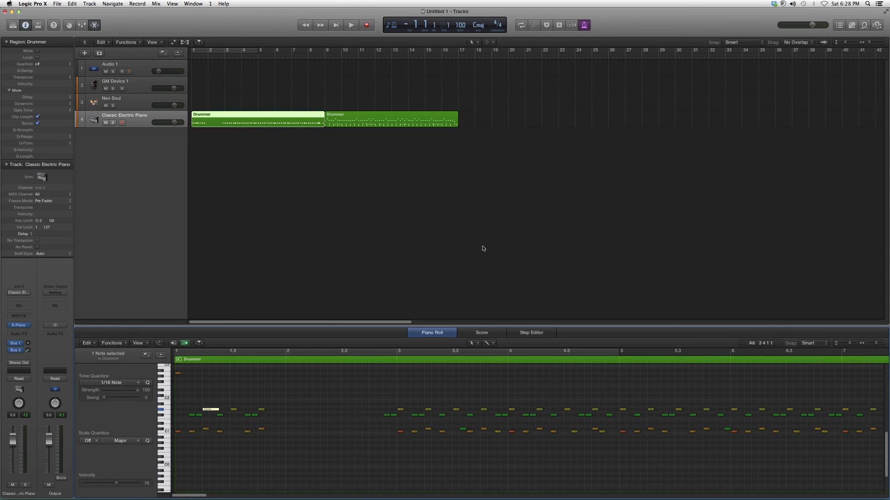
pyautogui.moveTo(492, 280)
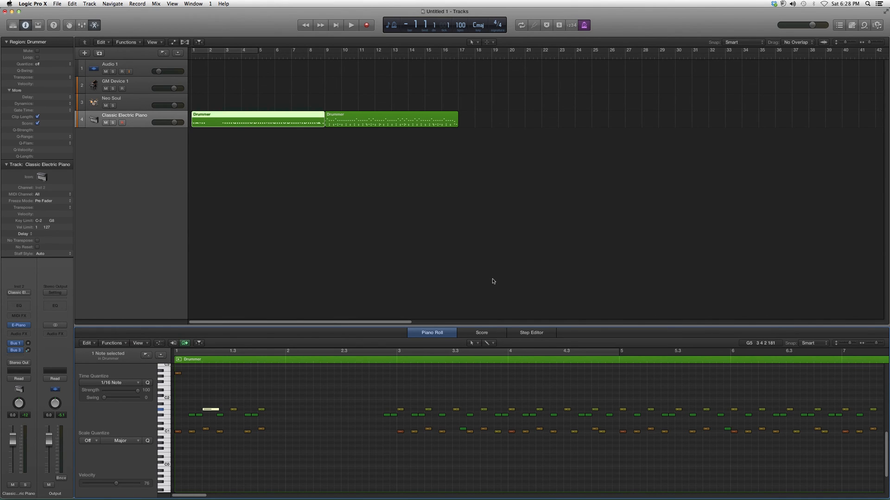
pyautogui.moveTo(395, 281)
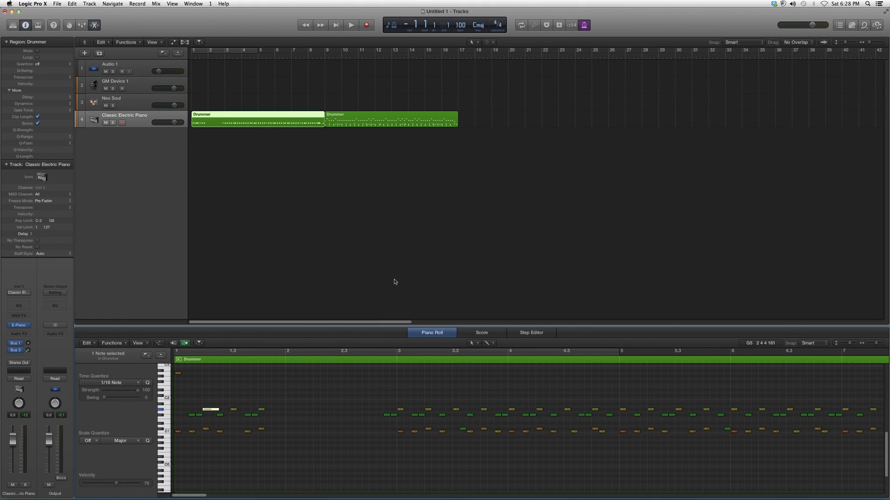